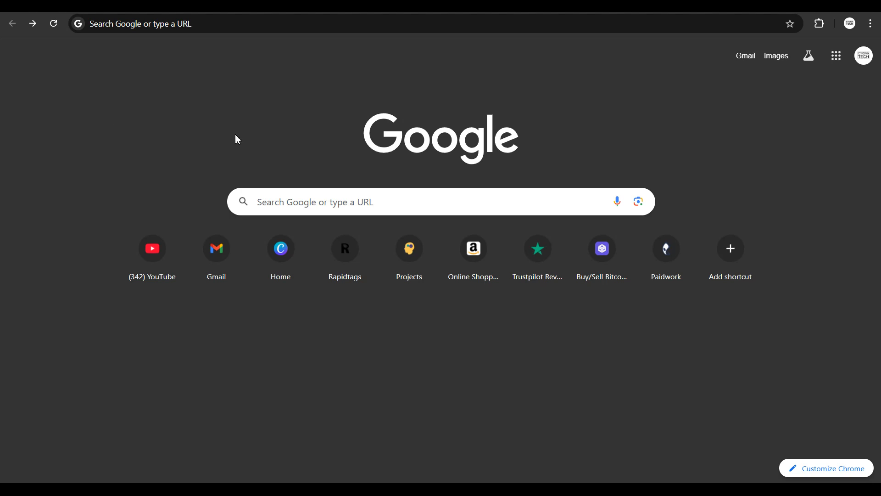
Search 'findmydevice' and open the 'Android Find My Device - Google' result
{"action": "type", "text": "findmydevice"}
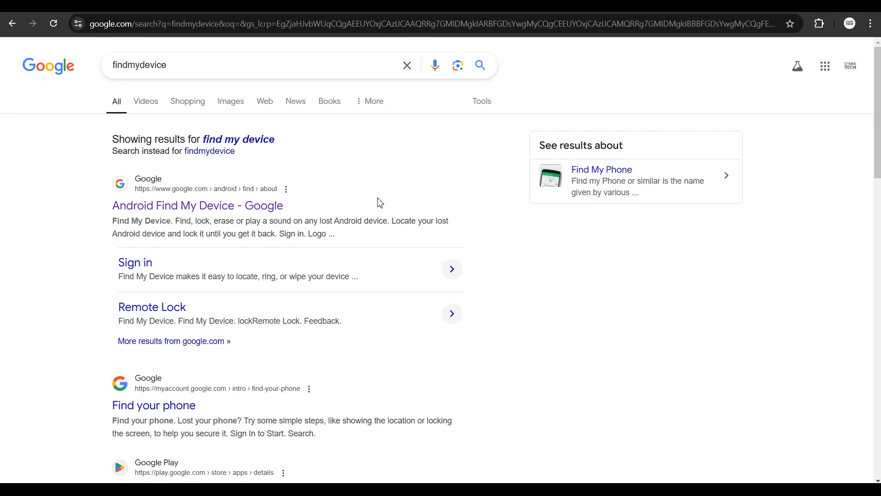
{"action": "left_click", "coordinate": [197, 205]}
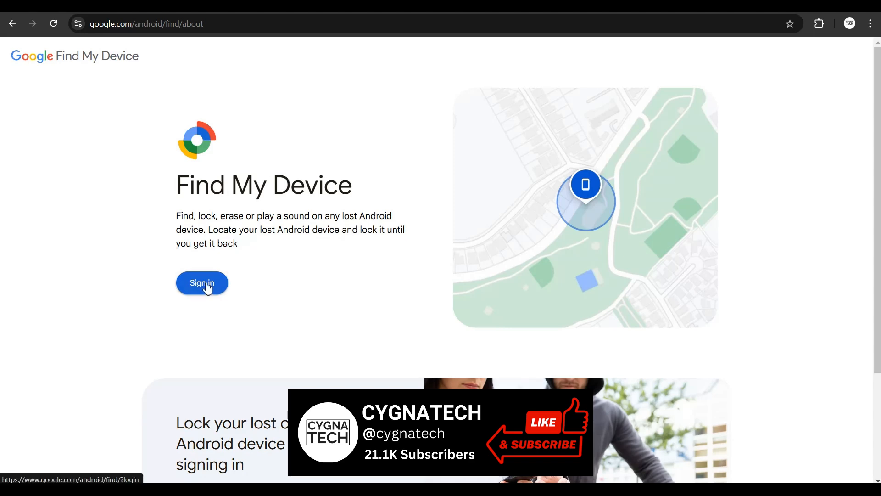
Sign in to Find My Device to show the Huawei nova 3e on the map
{"action": "left_click", "coordinate": [202, 282]}
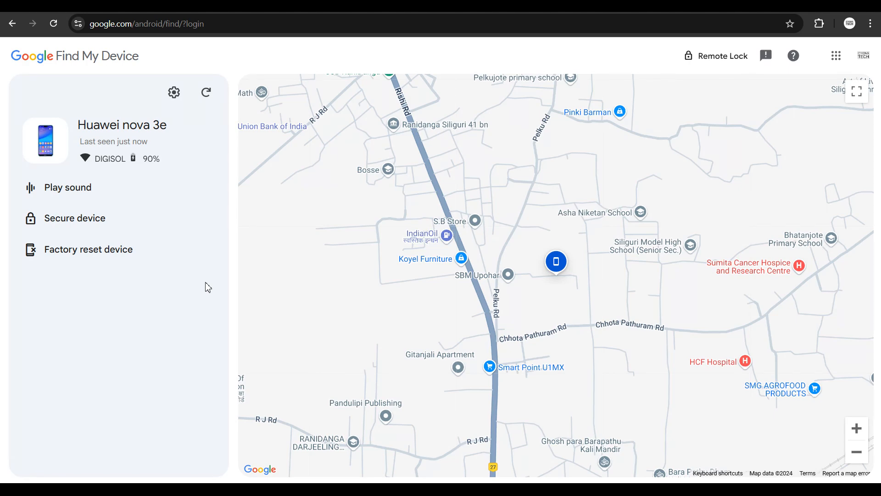
{"action": "mouse_move", "coordinate": [556, 262]}
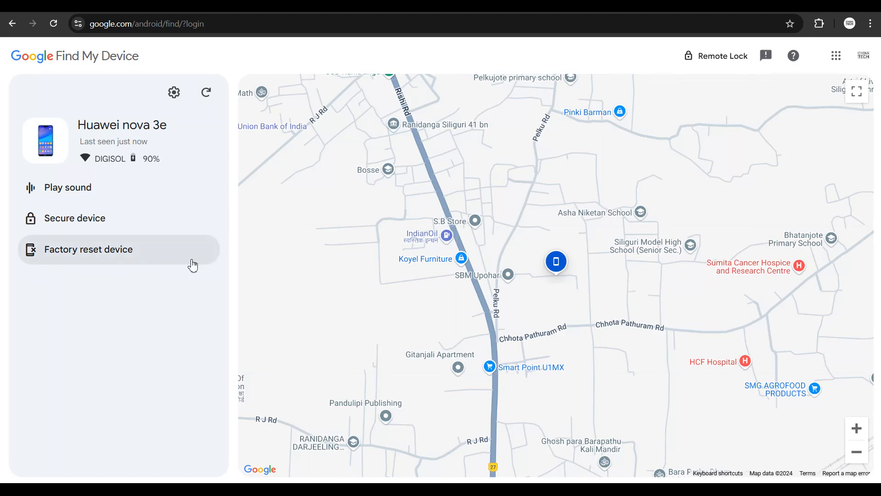
{"action": "mouse_move", "coordinate": [96, 232]}
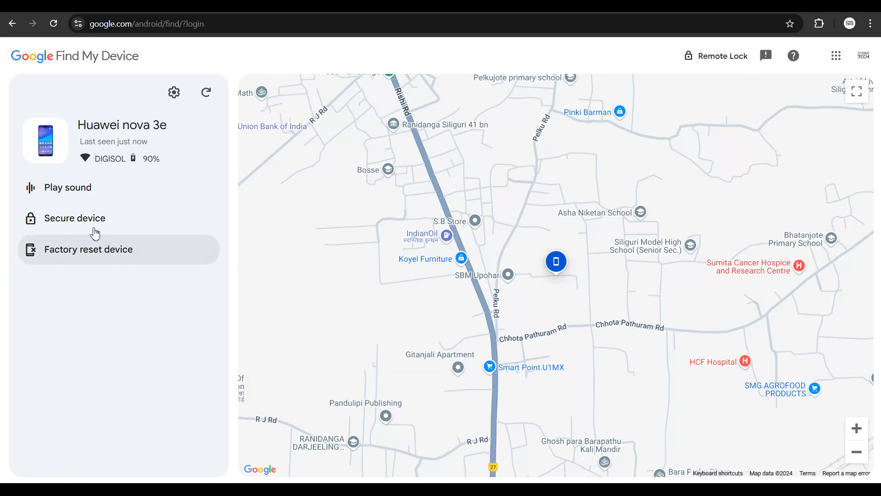
{"action": "mouse_move", "coordinate": [95, 232]}
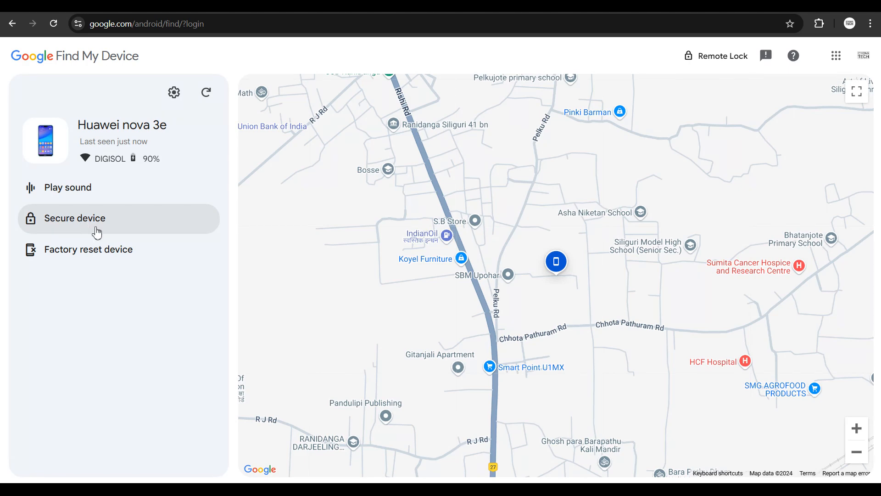
{"action": "mouse_move", "coordinate": [67, 226]}
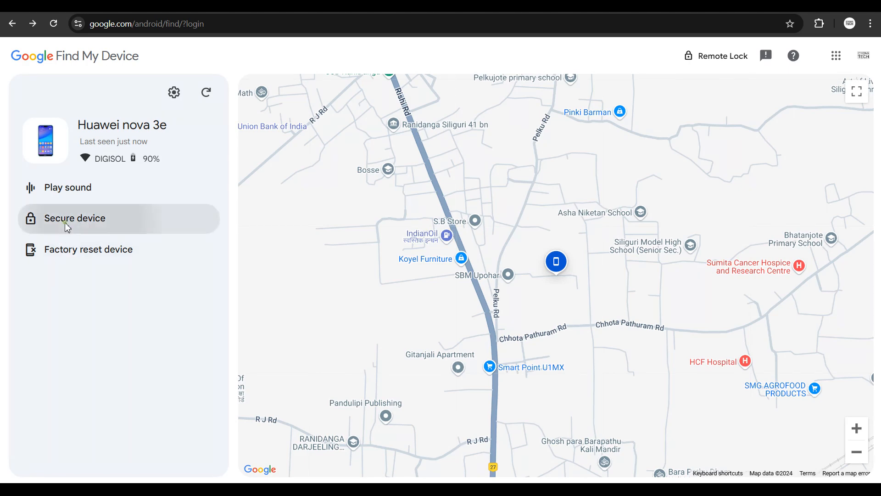
{"action": "left_click", "coordinate": [74, 219]}
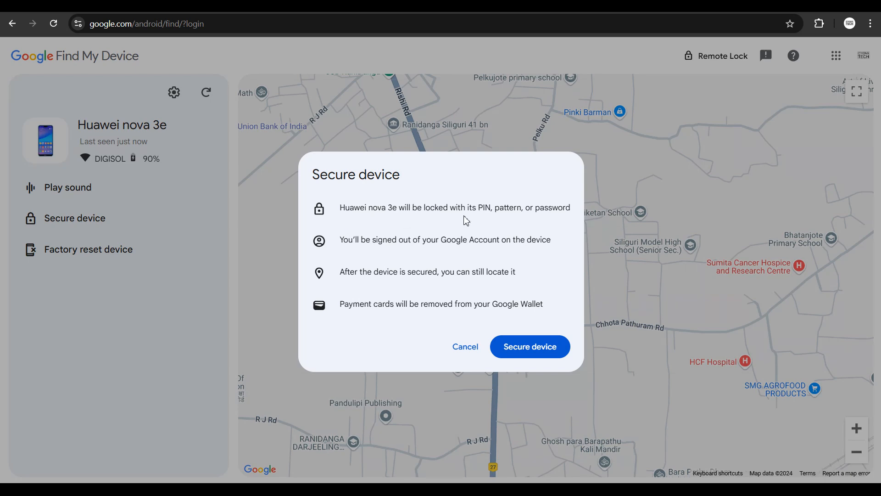
{"action": "mouse_move", "coordinate": [527, 212]}
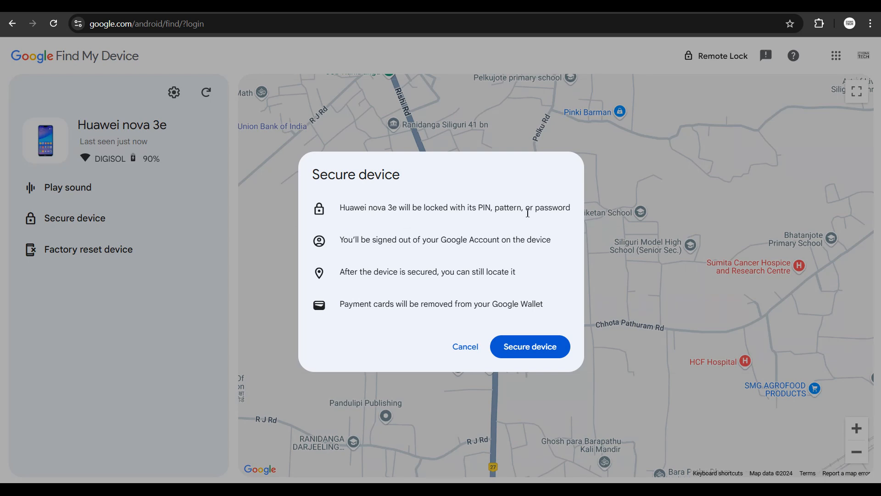
{"action": "mouse_move", "coordinate": [571, 249]}
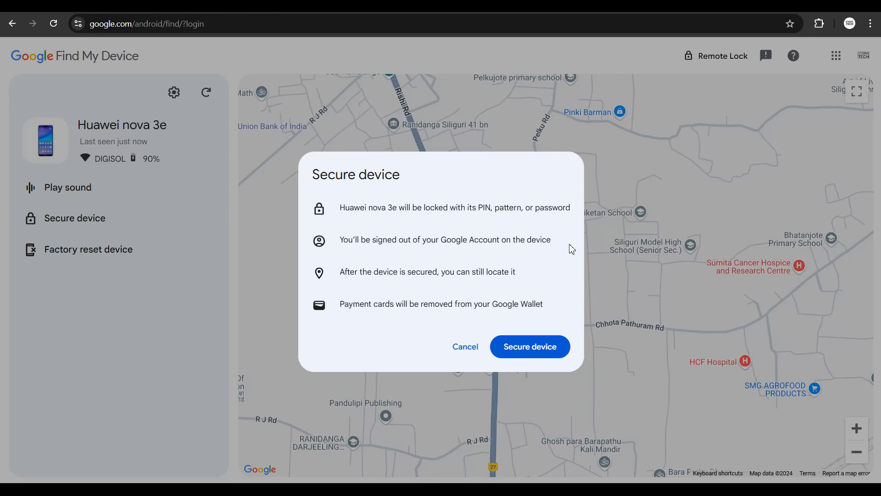
{"action": "mouse_move", "coordinate": [469, 282]}
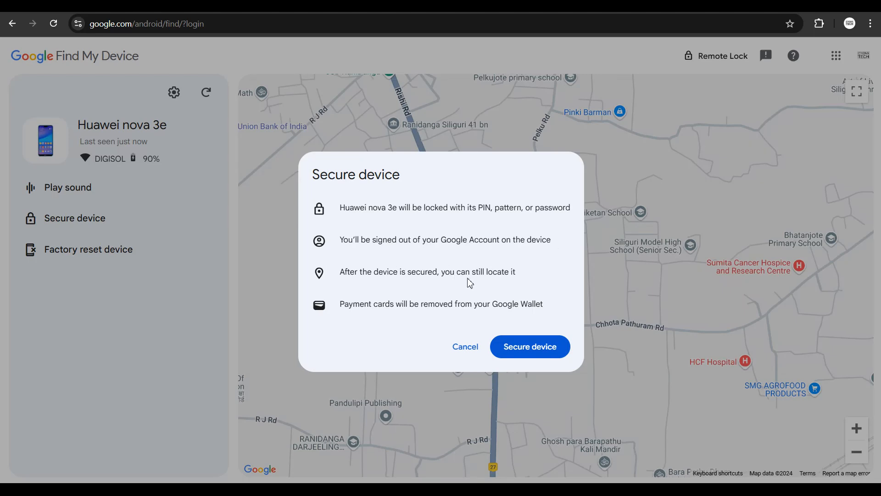
{"action": "mouse_move", "coordinate": [352, 317]}
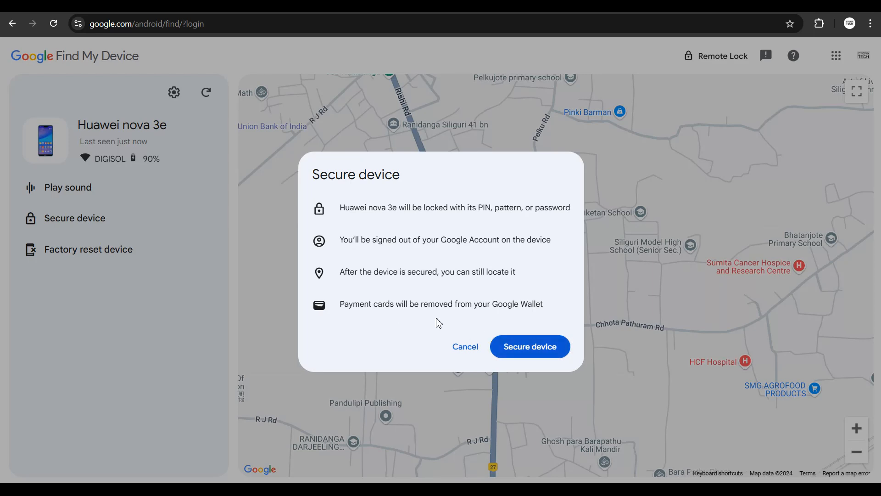
{"action": "mouse_move", "coordinate": [422, 317]}
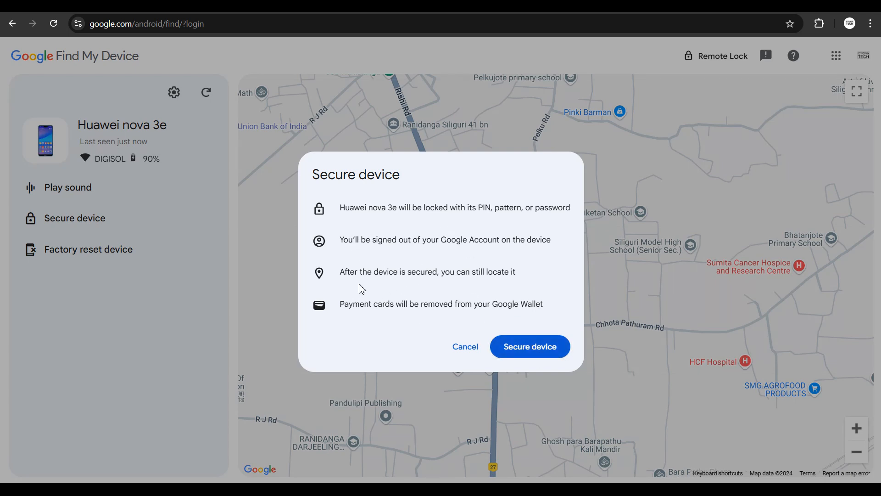
{"action": "mouse_move", "coordinate": [464, 346]}
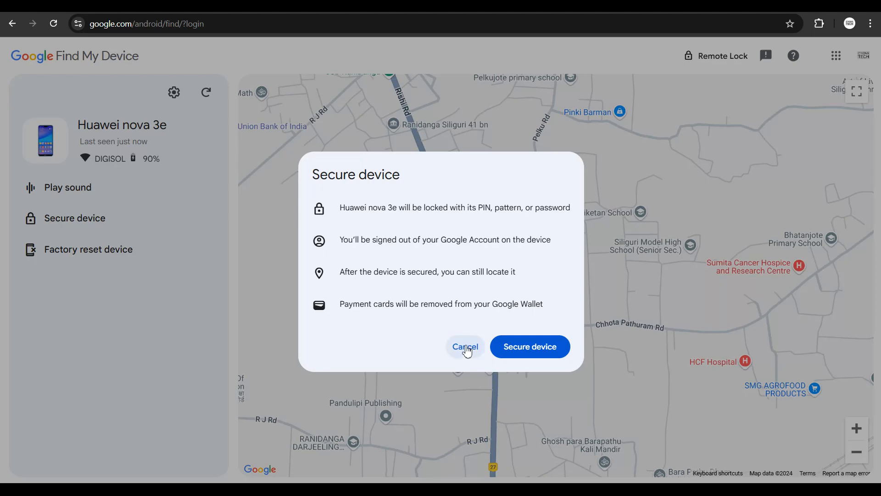
{"action": "left_click", "coordinate": [465, 346]}
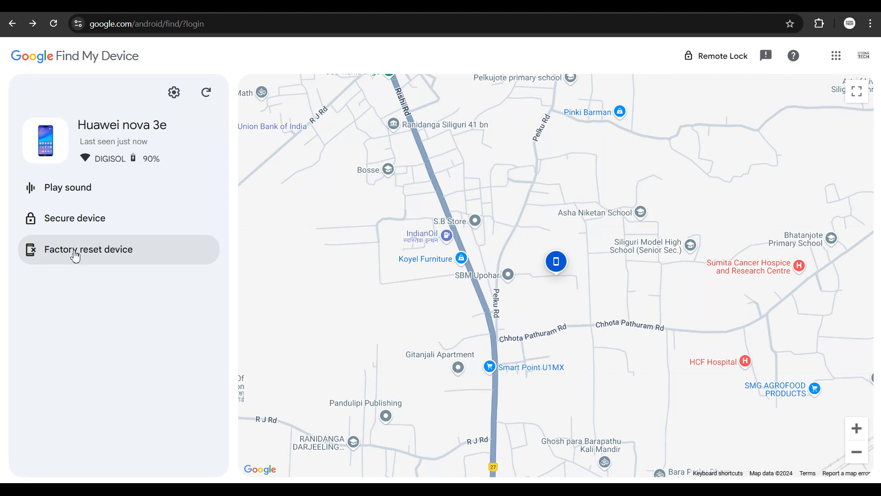
Start a factory reset for the Huawei nova 3e and continue past its warnings
{"action": "left_click", "coordinate": [88, 249]}
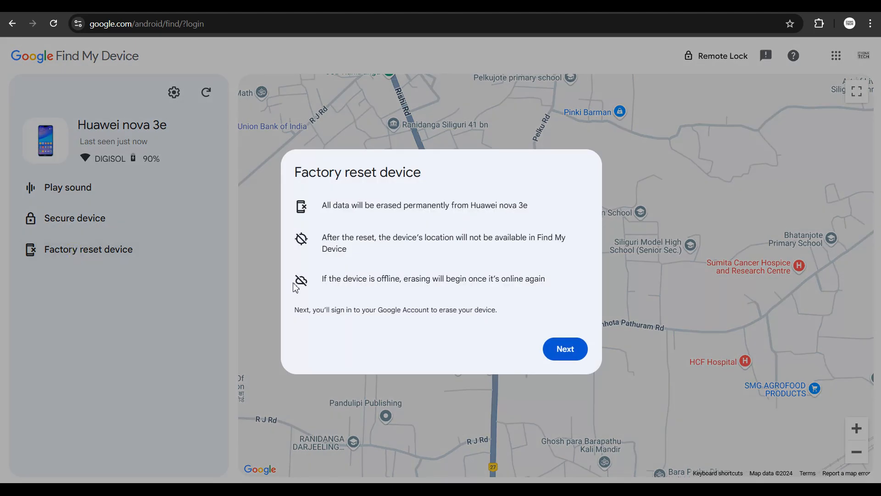
{"action": "mouse_move", "coordinate": [338, 219]}
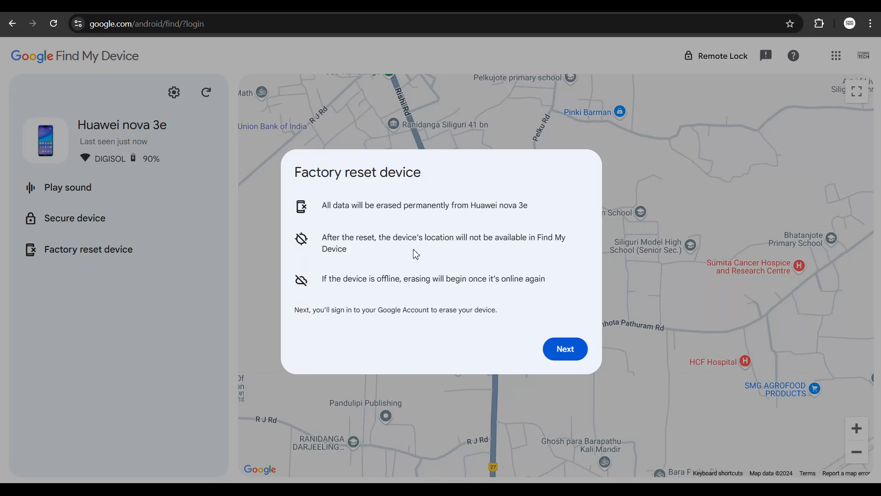
{"action": "mouse_move", "coordinate": [467, 254]}
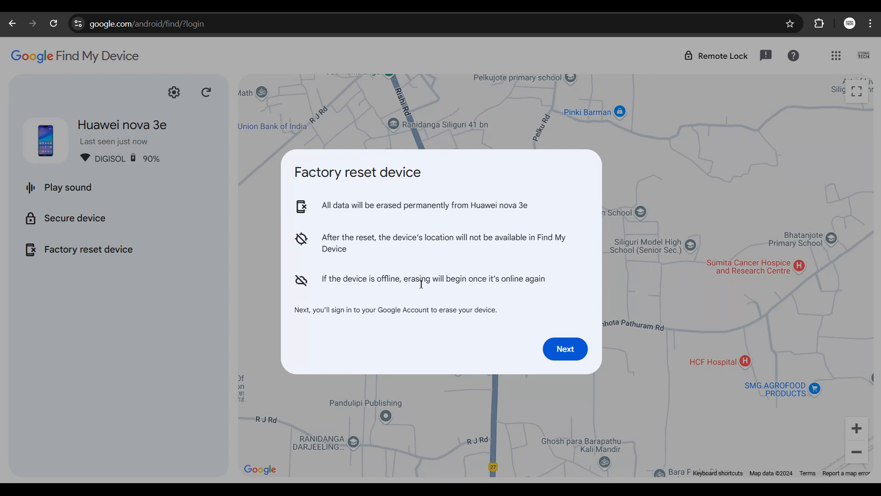
{"action": "mouse_move", "coordinate": [478, 293]}
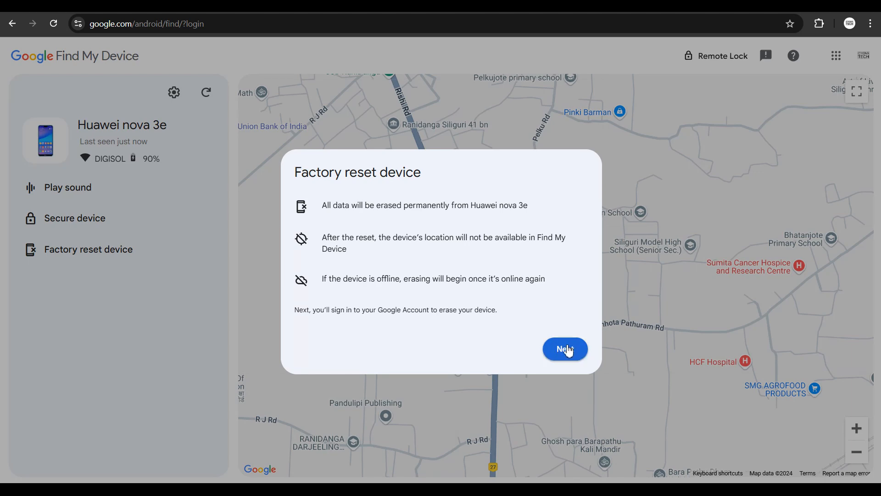
{"action": "left_click", "coordinate": [564, 349]}
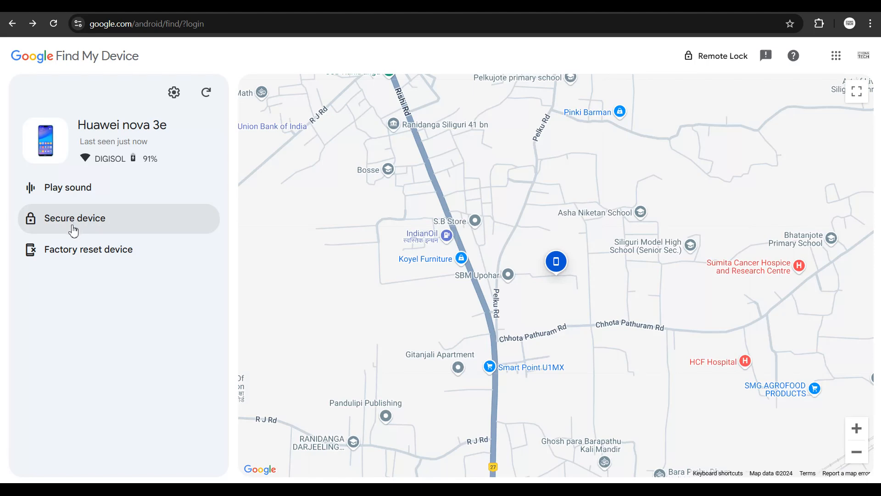
{"action": "mouse_move", "coordinate": [65, 249]}
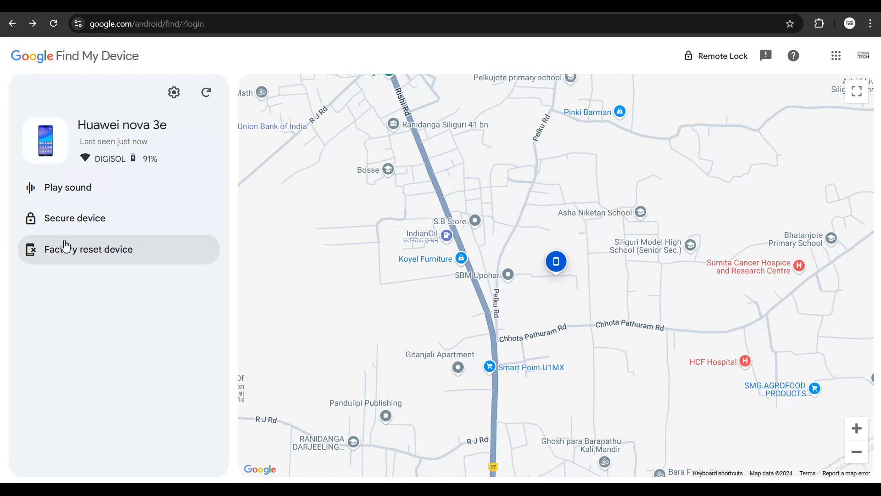
{"action": "mouse_move", "coordinate": [67, 187]}
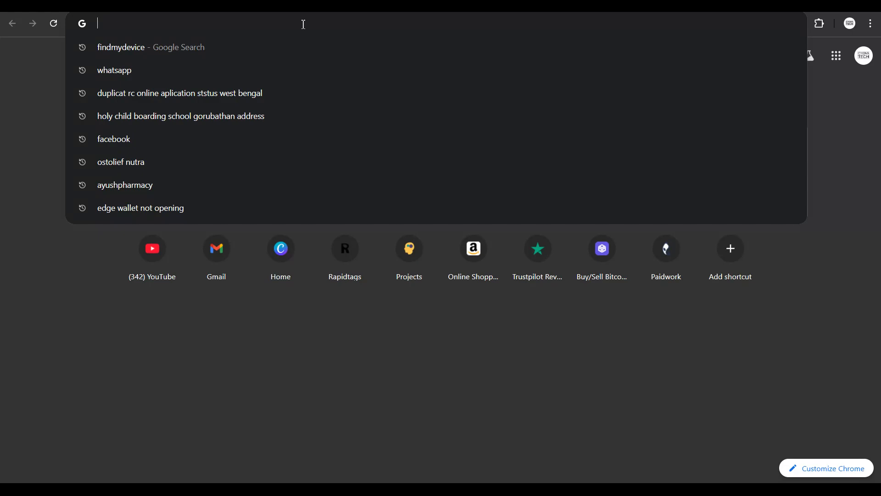
Go to ceir.gov.in and expand the CEIR Services menu on the home page
{"action": "type", "text": "ceir.gov.in/Home/index.jsp"}
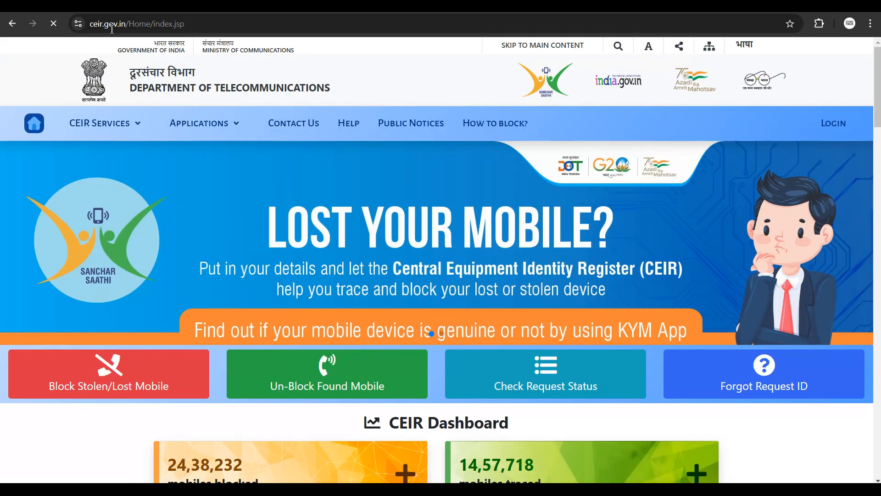
{"action": "scroll", "scroll_direction": "down", "scroll_amount": 3}
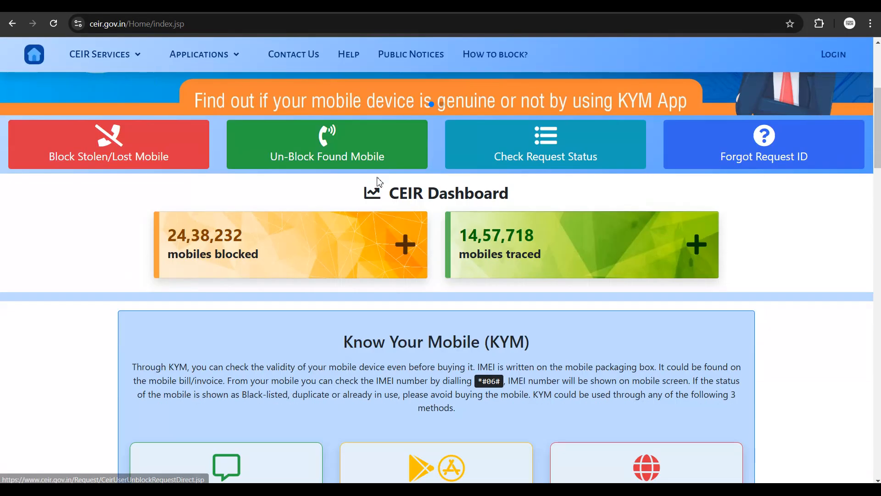
{"action": "mouse_move", "coordinate": [387, 209]}
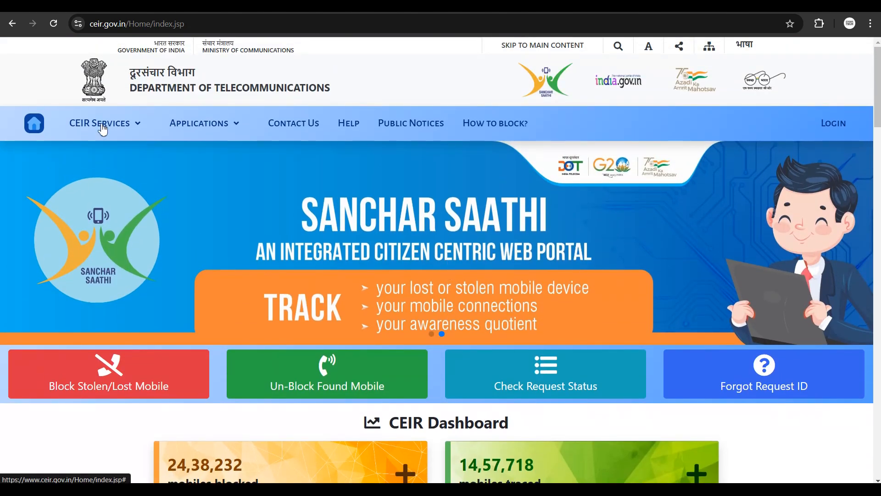
{"action": "left_click", "coordinate": [99, 123]}
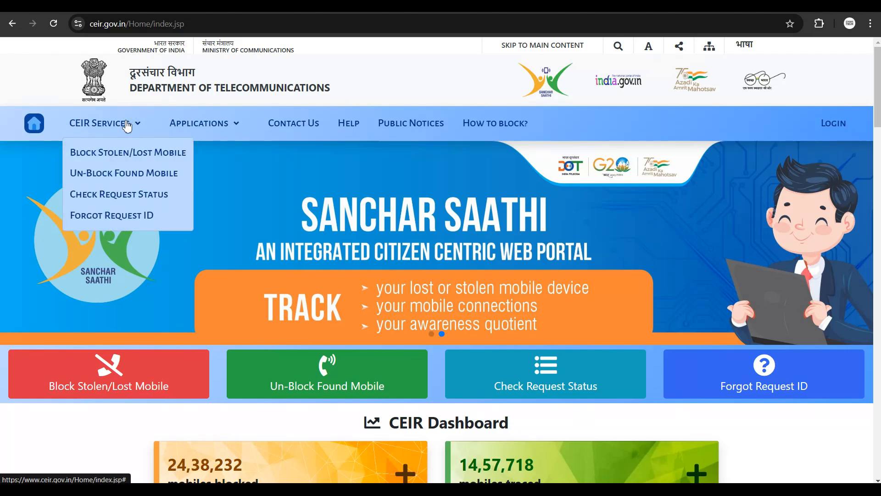
Review the Block Stolen/Lost Mobile request form down to Submit, then return to CEIR Services
{"action": "left_click", "coordinate": [128, 152]}
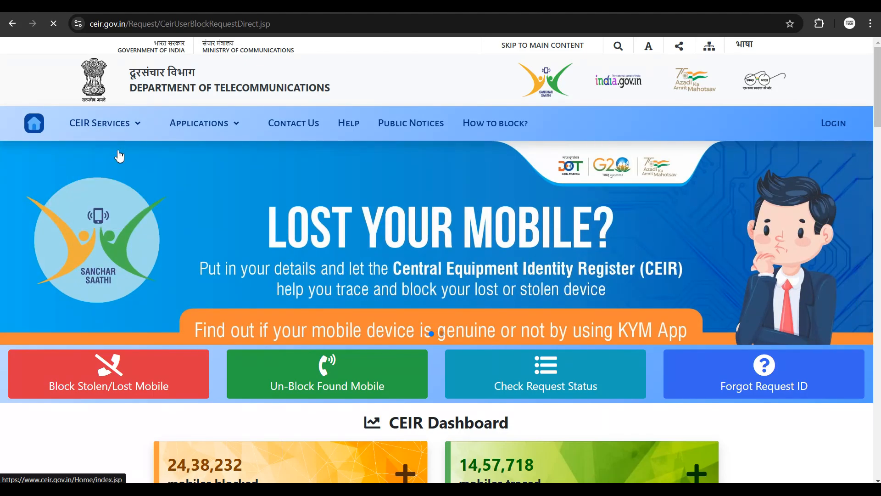
{"action": "left_click", "coordinate": [108, 374]}
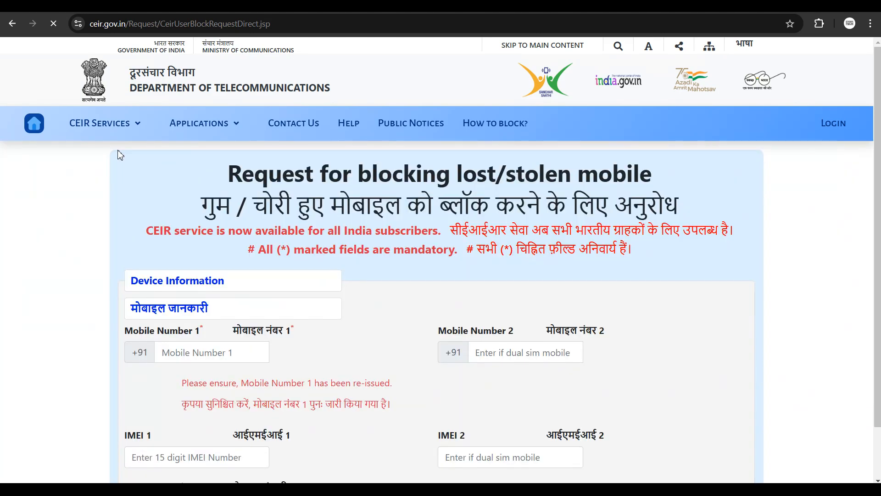
{"action": "scroll", "scroll_direction": "down", "scroll_amount": 3}
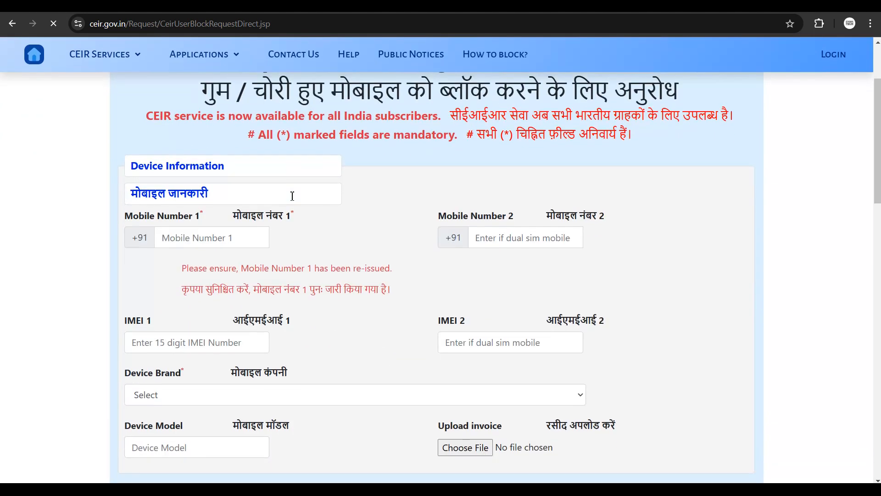
{"action": "scroll", "scroll_direction": "down", "scroll_amount": 3}
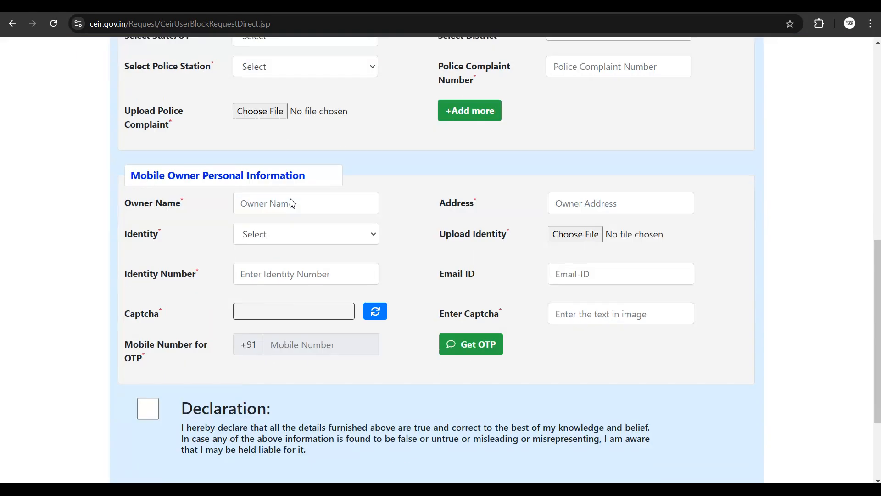
{"action": "scroll", "scroll_direction": "up", "scroll_amount": 3}
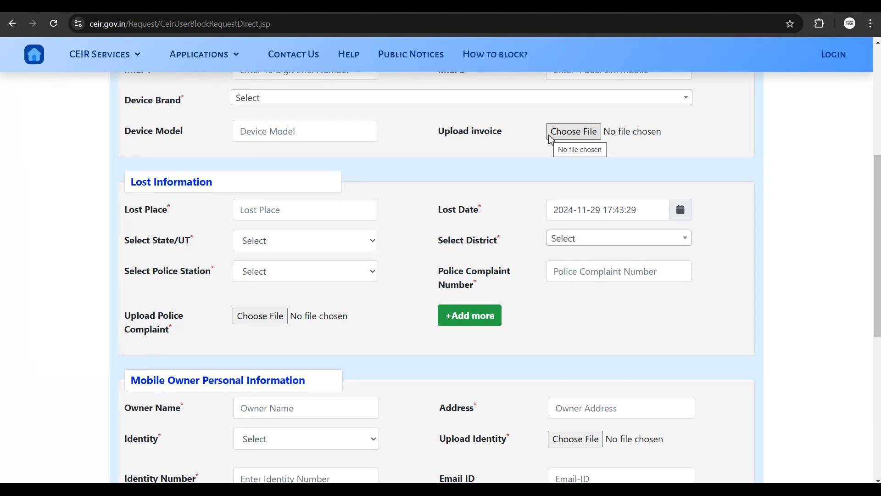
{"action": "scroll", "scroll_direction": "down", "scroll_amount": 3}
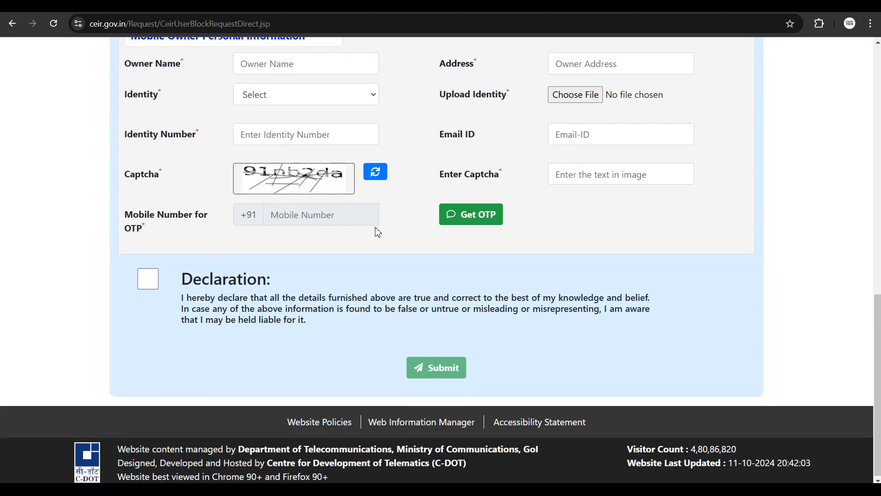
{"action": "mouse_move", "coordinate": [527, 195]}
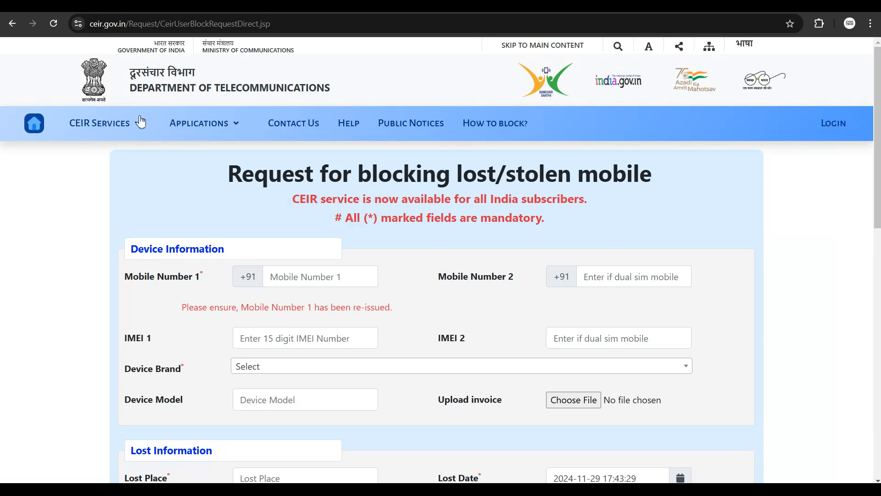
{"action": "mouse_move", "coordinate": [130, 129]}
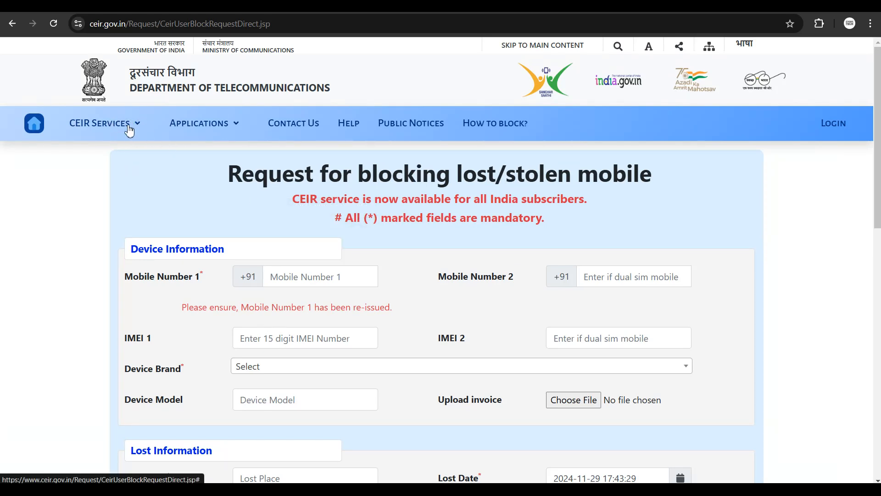
{"action": "left_click", "coordinate": [101, 123]}
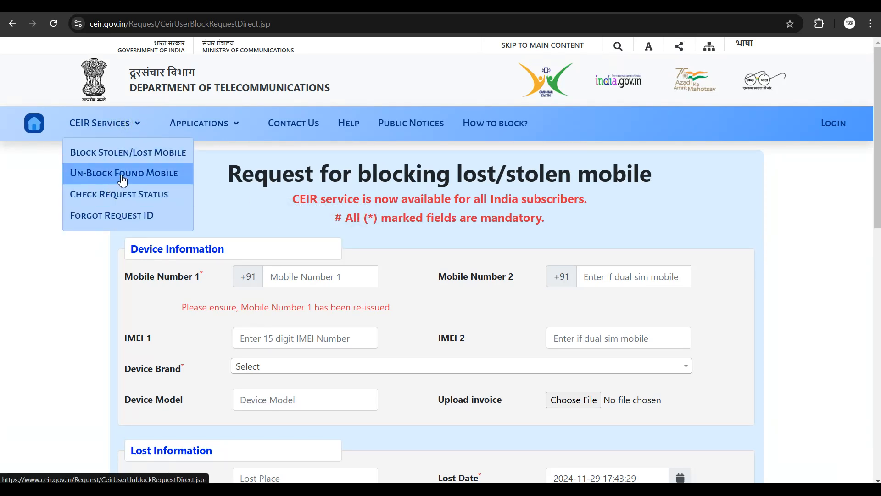
Show the Un-Block Found Mobile form and list its Reason for Un-blocking choices
{"action": "left_click", "coordinate": [124, 173]}
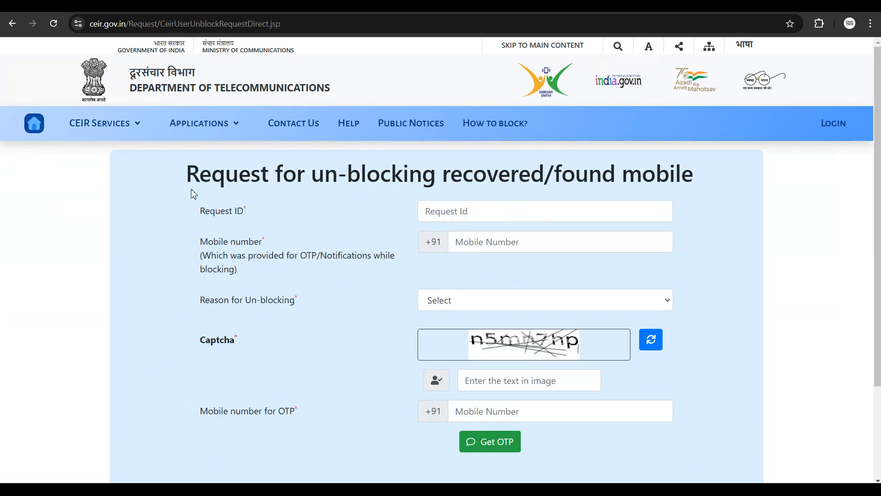
{"action": "mouse_move", "coordinate": [511, 272]}
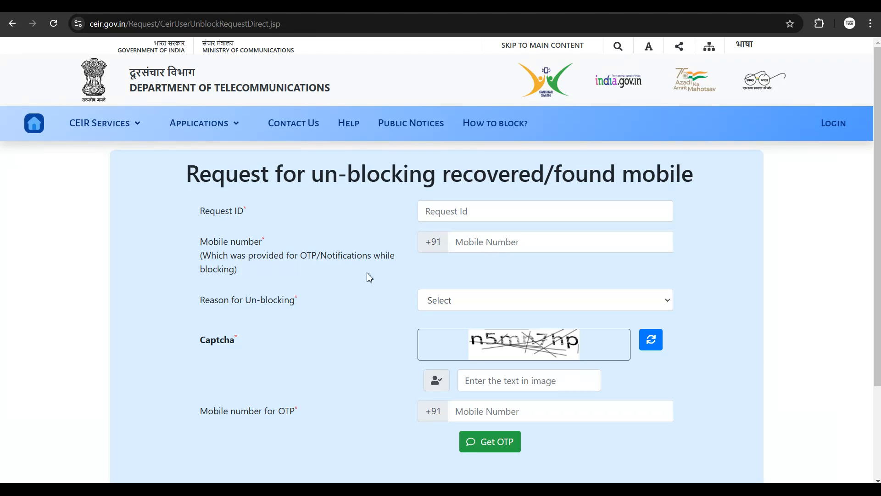
{"action": "left_click", "coordinate": [545, 299]}
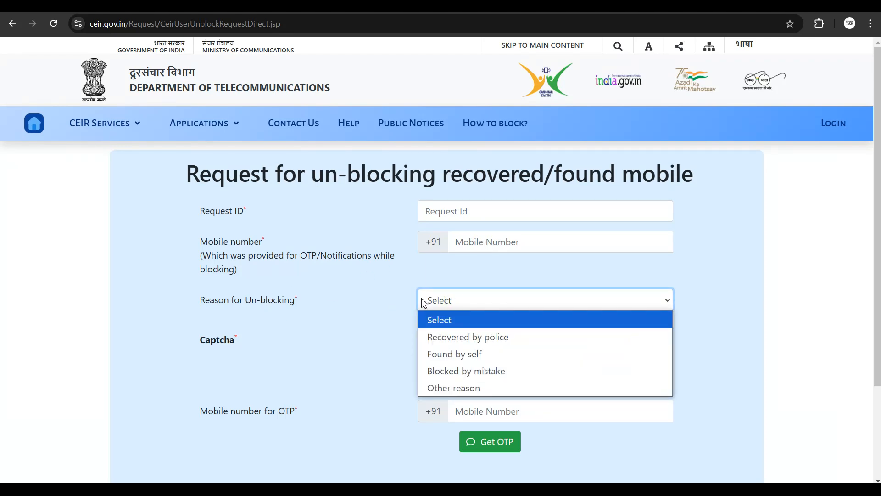
{"action": "mouse_move", "coordinate": [467, 337]}
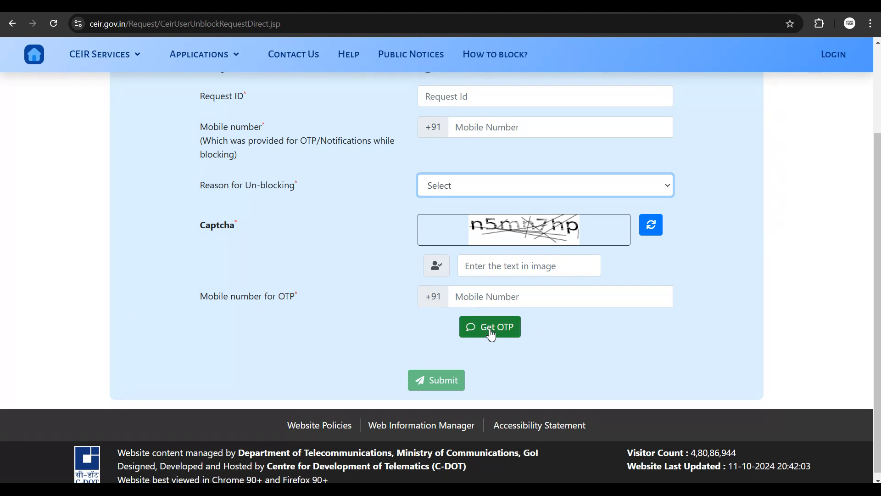
{"action": "mouse_move", "coordinate": [437, 386]}
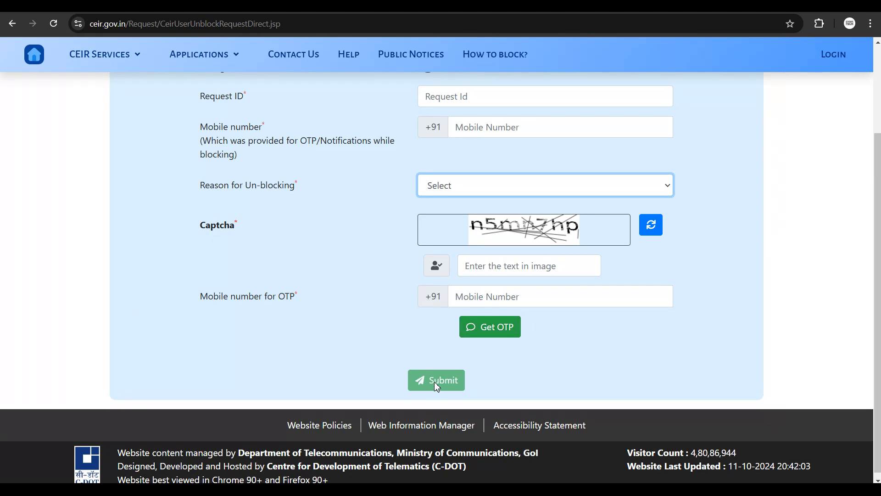